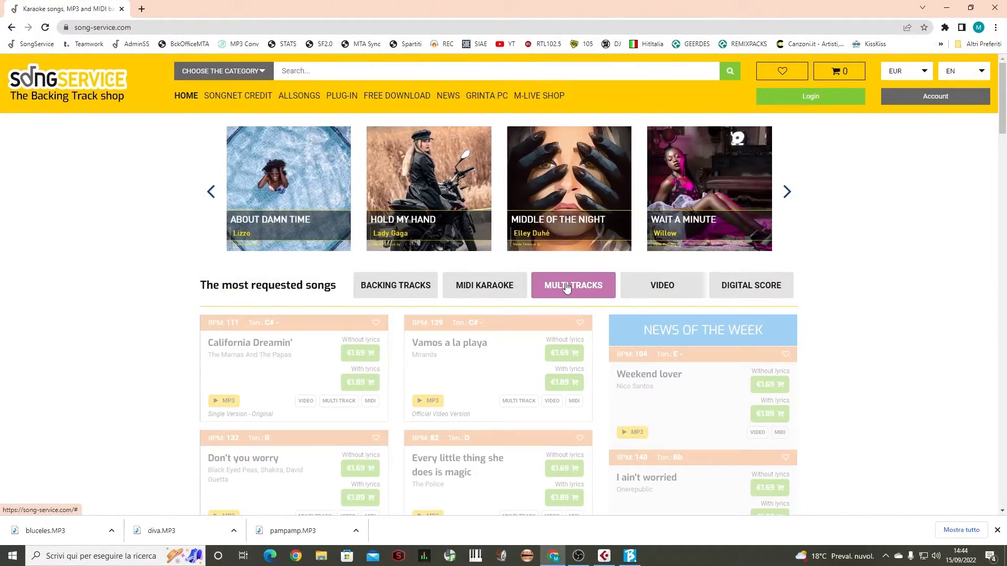
Switch the most requested songs to Multi Tracks and view the Custom MP3, separate-track and MTA prices
click(573, 285)
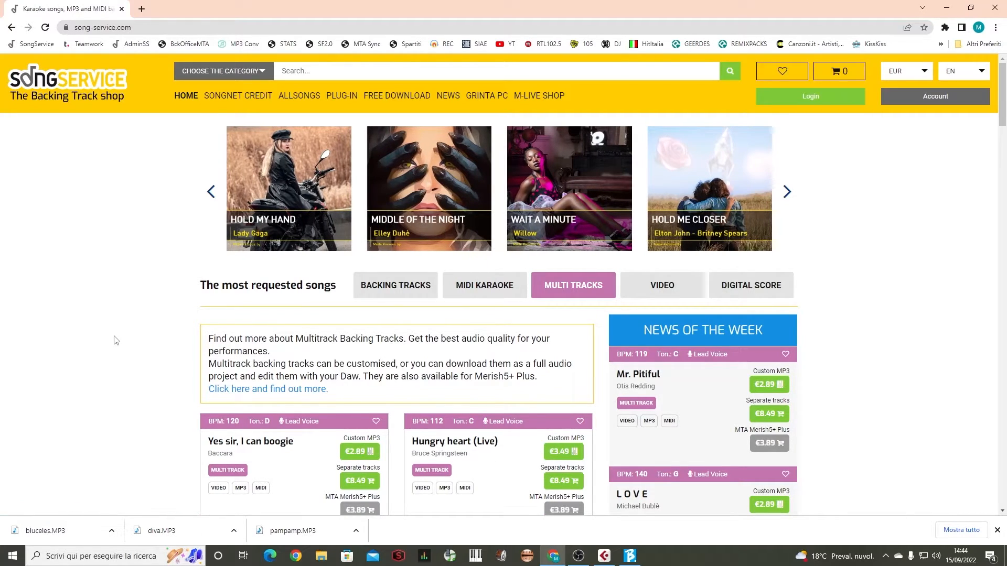
scroll(down, 3)
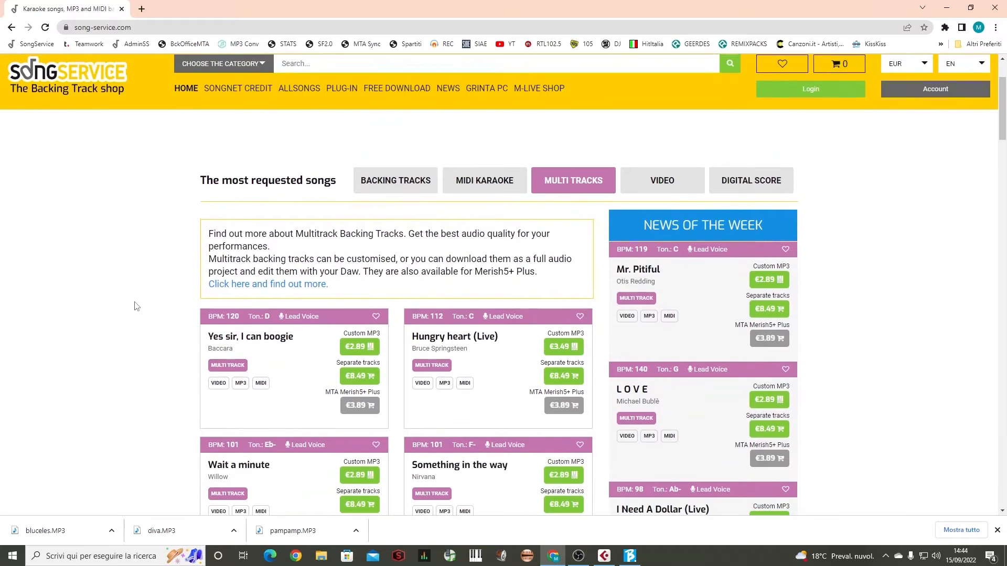
scroll(down, 3)
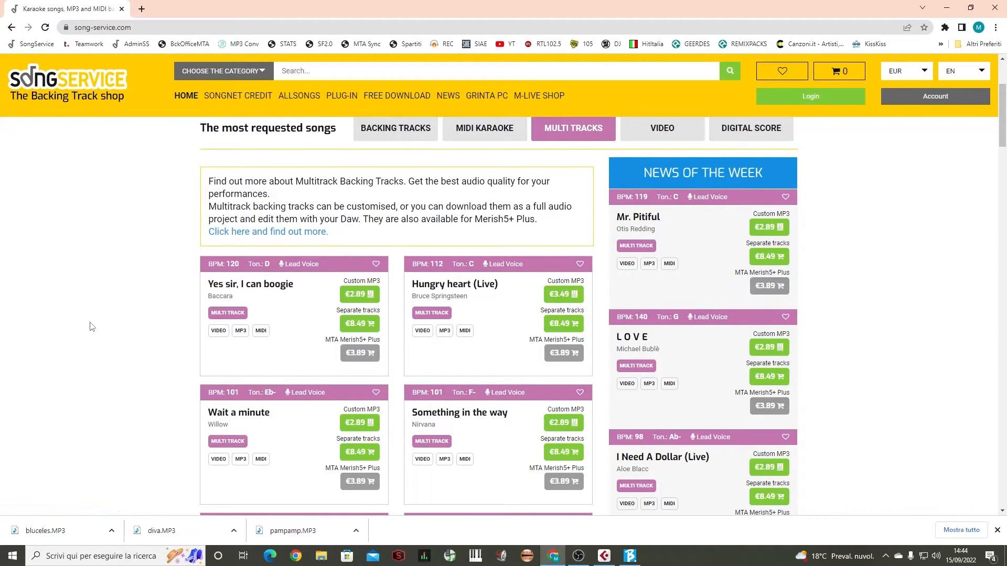
mouse_move(183, 408)
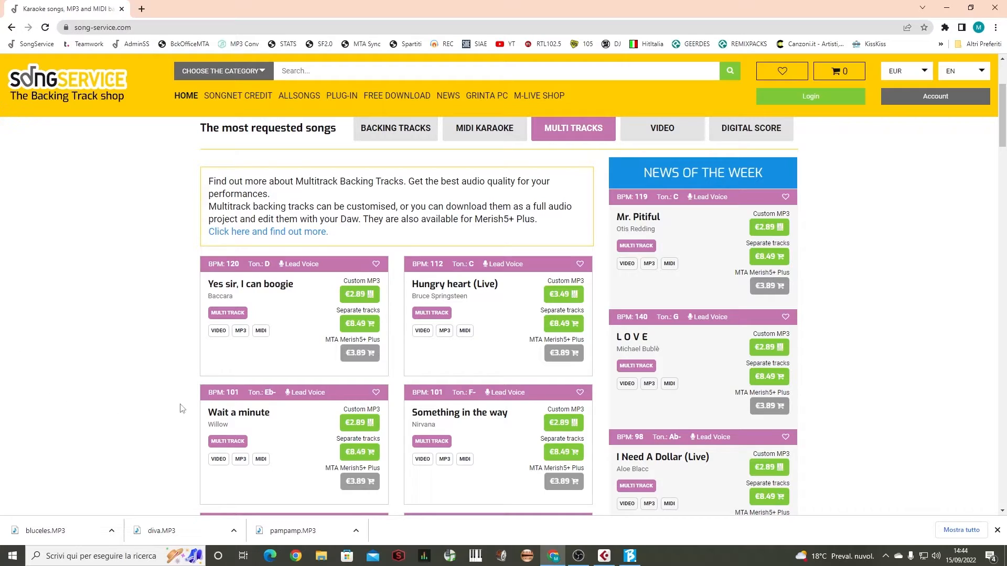
mouse_move(355, 400)
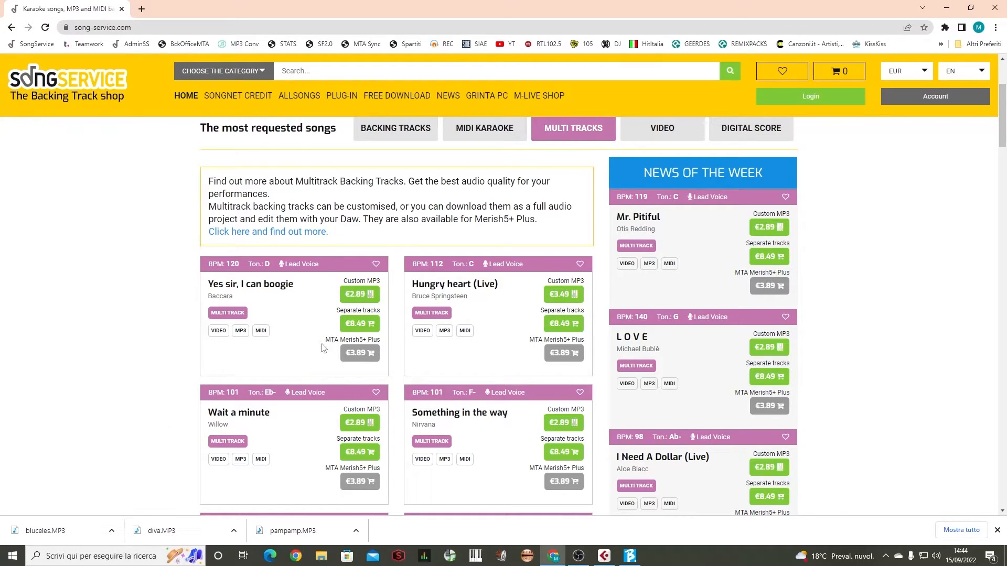
mouse_move(358, 352)
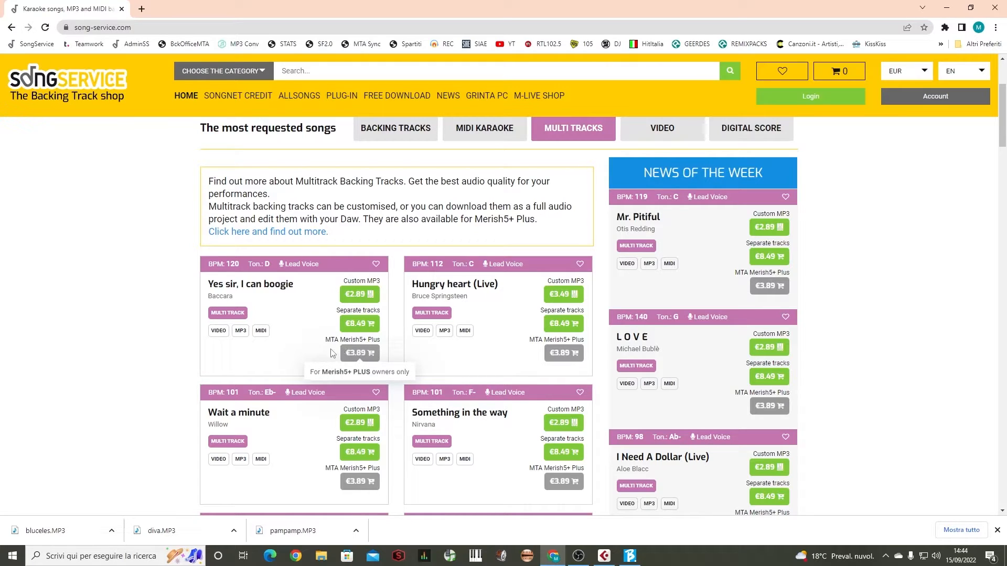
mouse_move(240, 382)
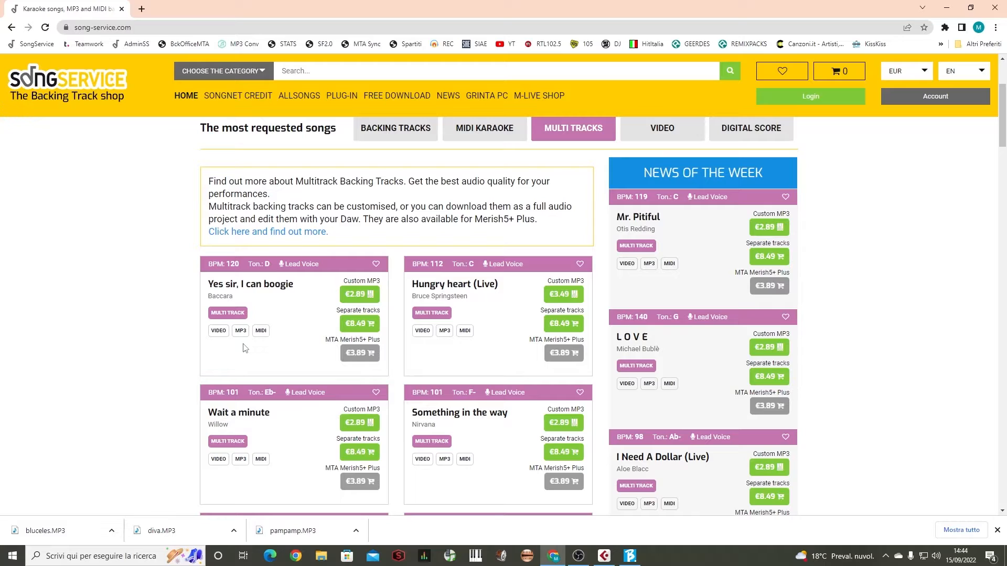
mouse_move(296, 510)
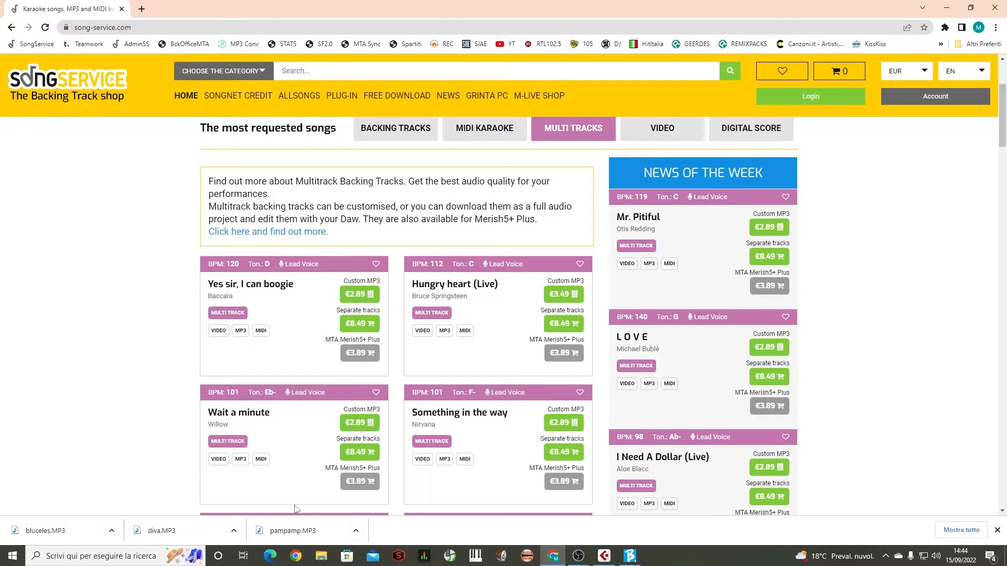